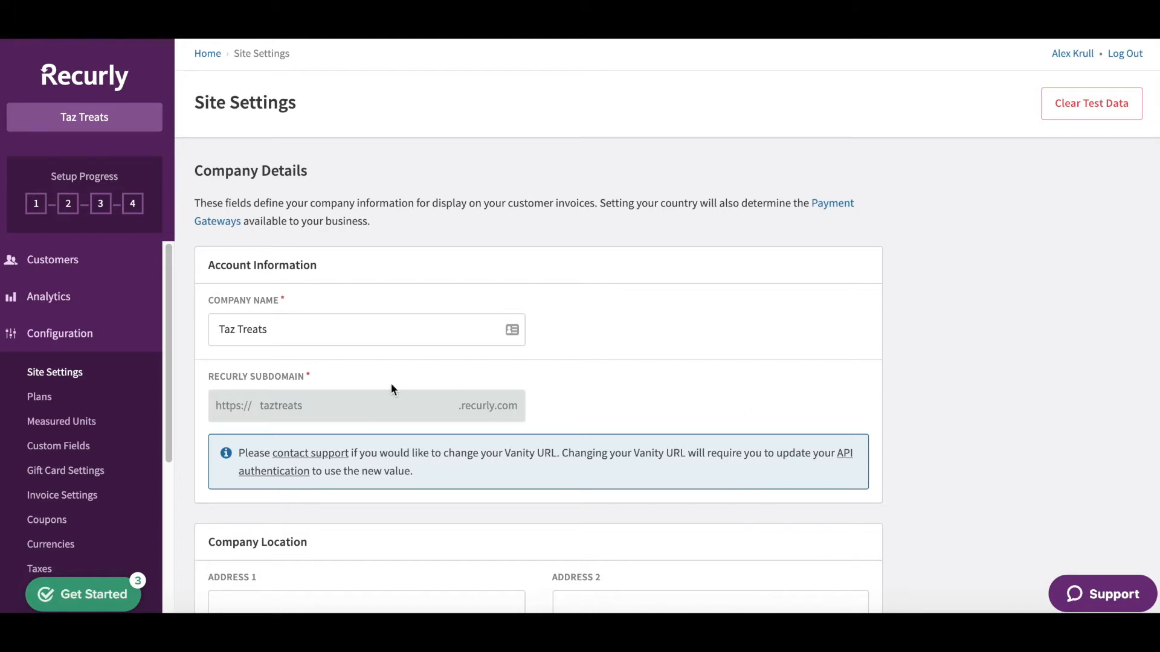
{"action": "mouse_move", "coordinate": [45, 377]}
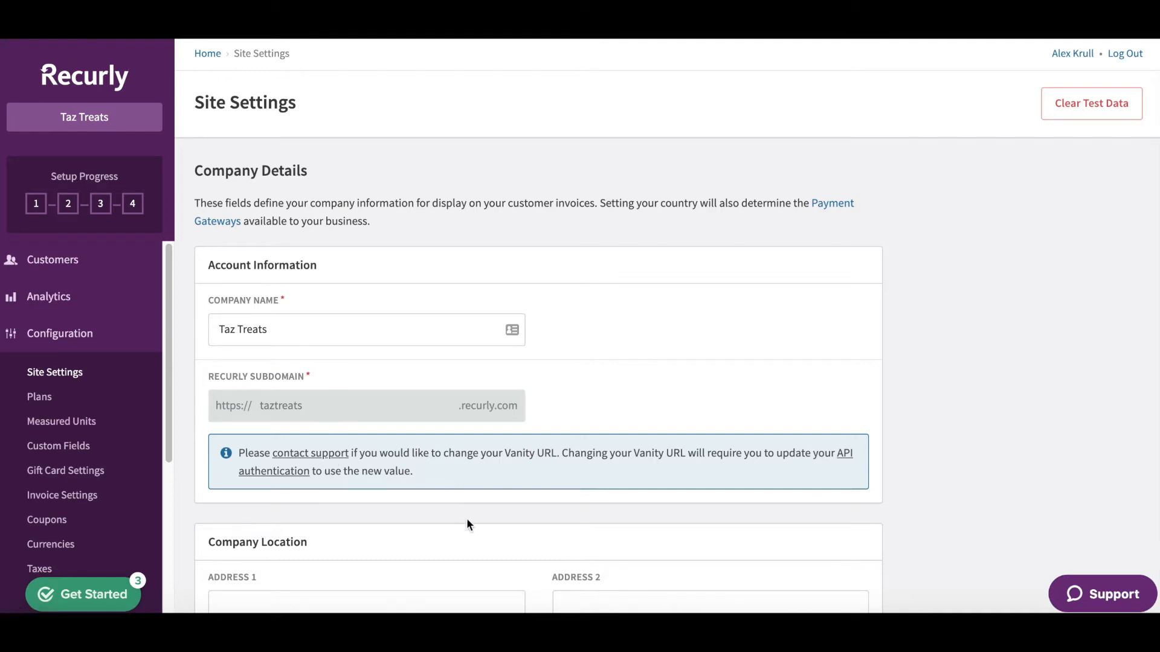
Step: Scroll the Site Settings page to the empty Company Location address fields below Taz Treats
{"action": "scroll", "scroll_direction": "down", "scroll_amount": 3}
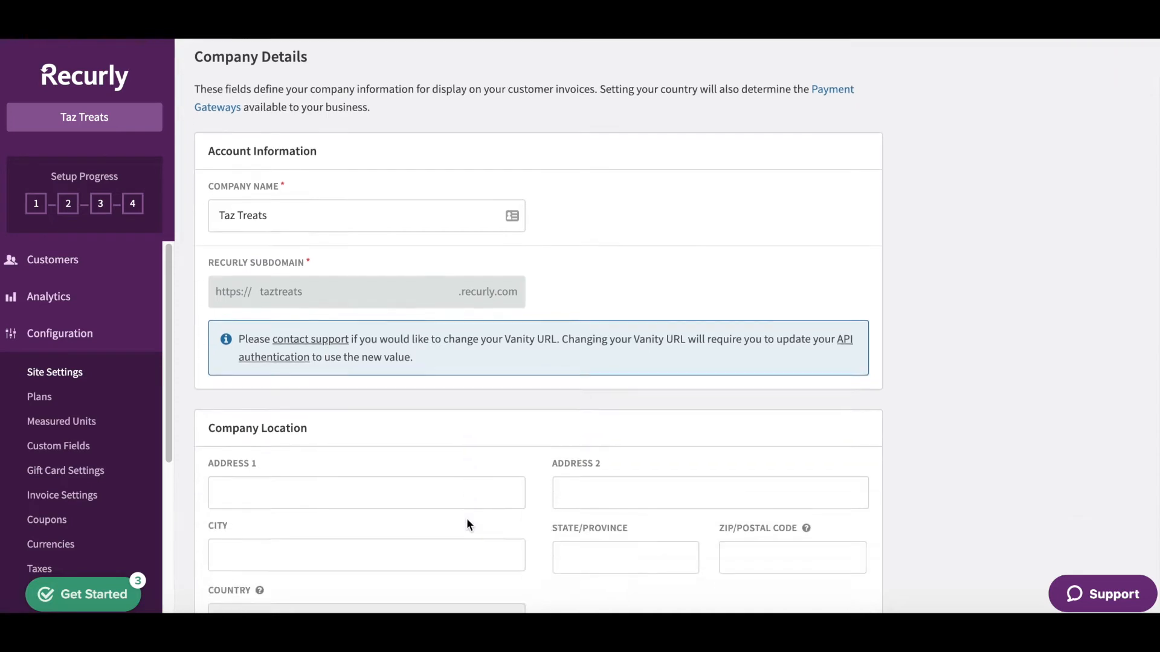
Step: Scroll past Country and Phone Number to the UTC timezone, Tax Information and Company Profile
{"action": "scroll", "scroll_direction": "down", "scroll_amount": 3}
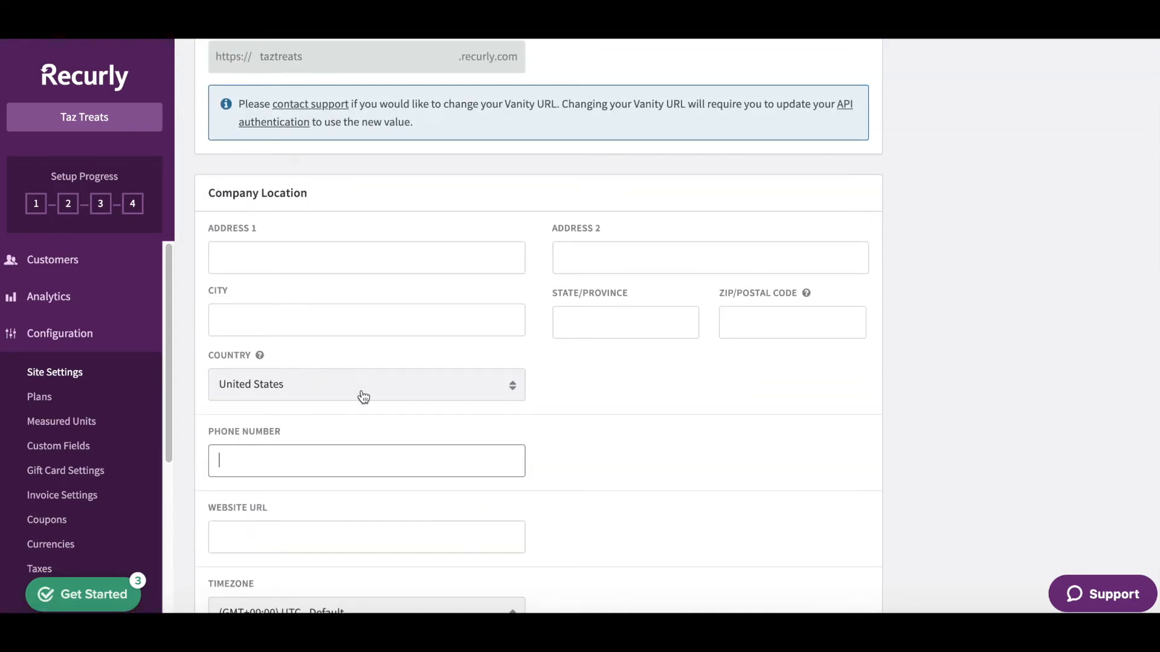
{"action": "mouse_move", "coordinate": [569, 383]}
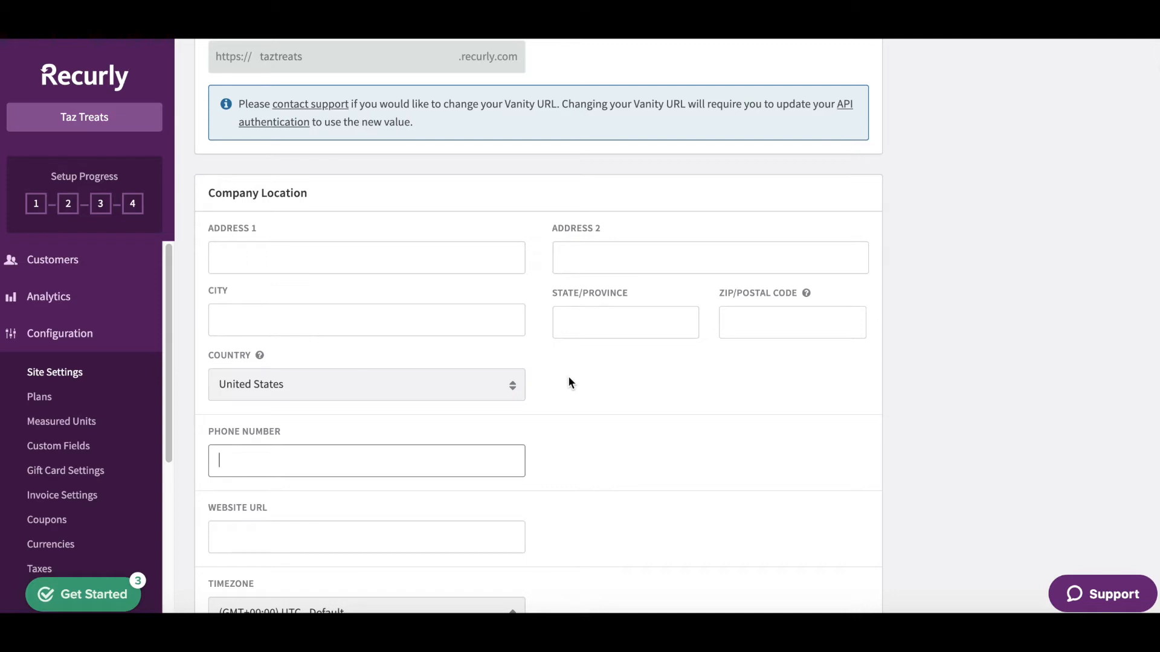
{"action": "scroll", "scroll_direction": "down", "scroll_amount": 3}
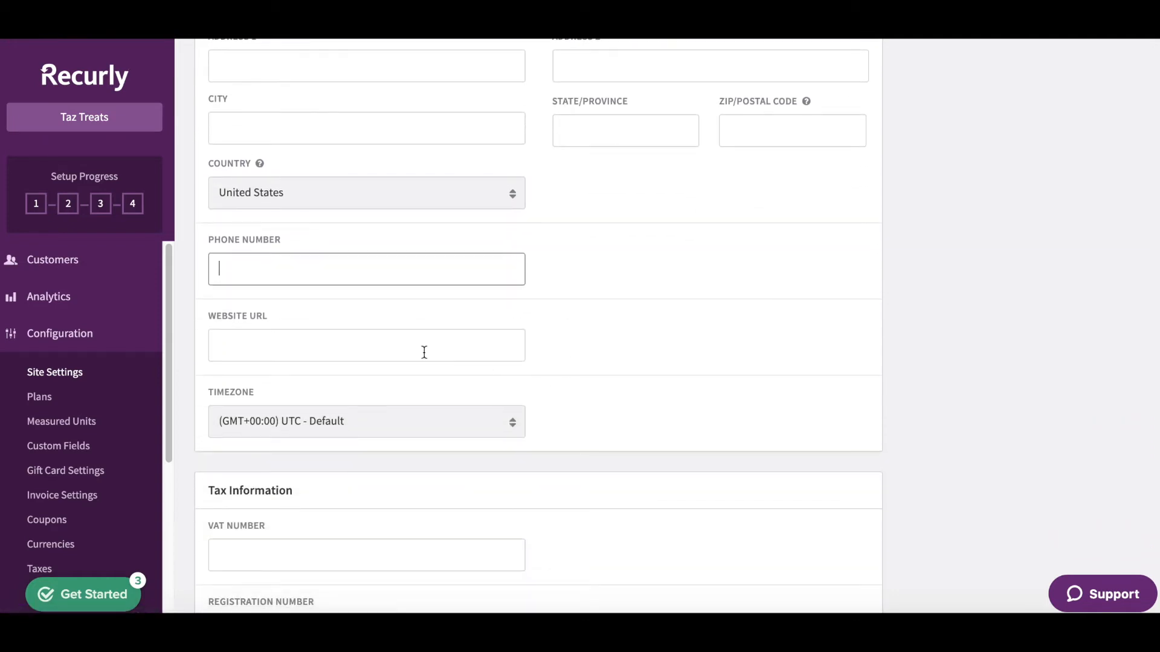
{"action": "scroll", "scroll_direction": "down", "scroll_amount": 3}
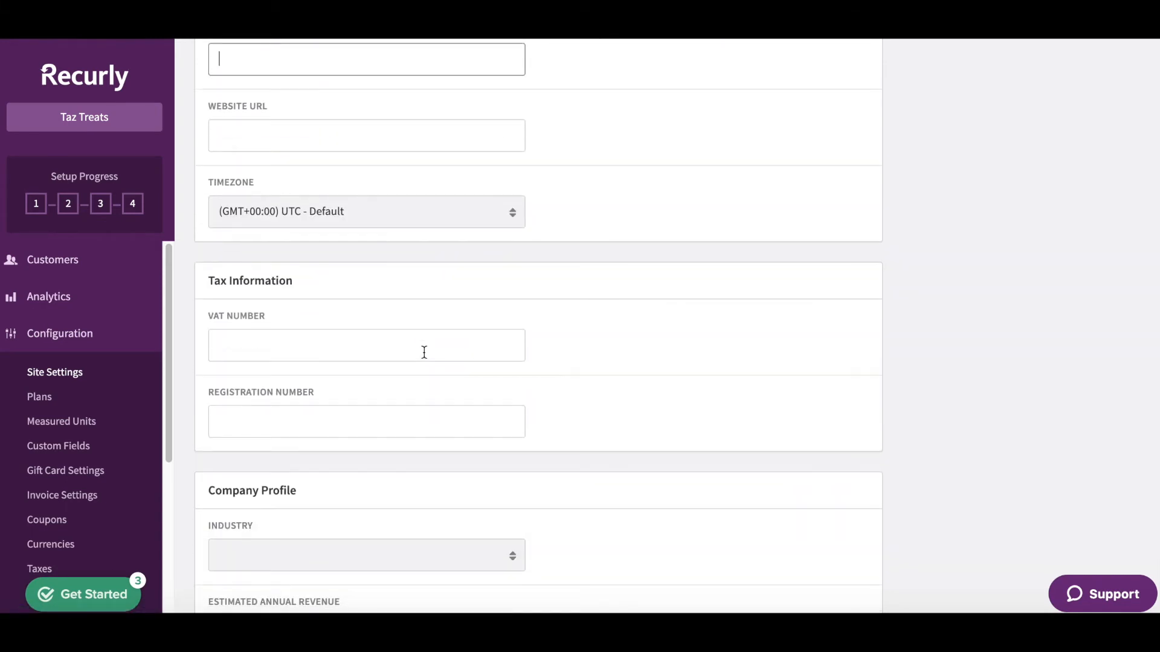
Step: Review the Company Profile industry choices, then reach Advanced Settings email contacts with CC copies
{"action": "scroll", "scroll_direction": "down", "scroll_amount": 3}
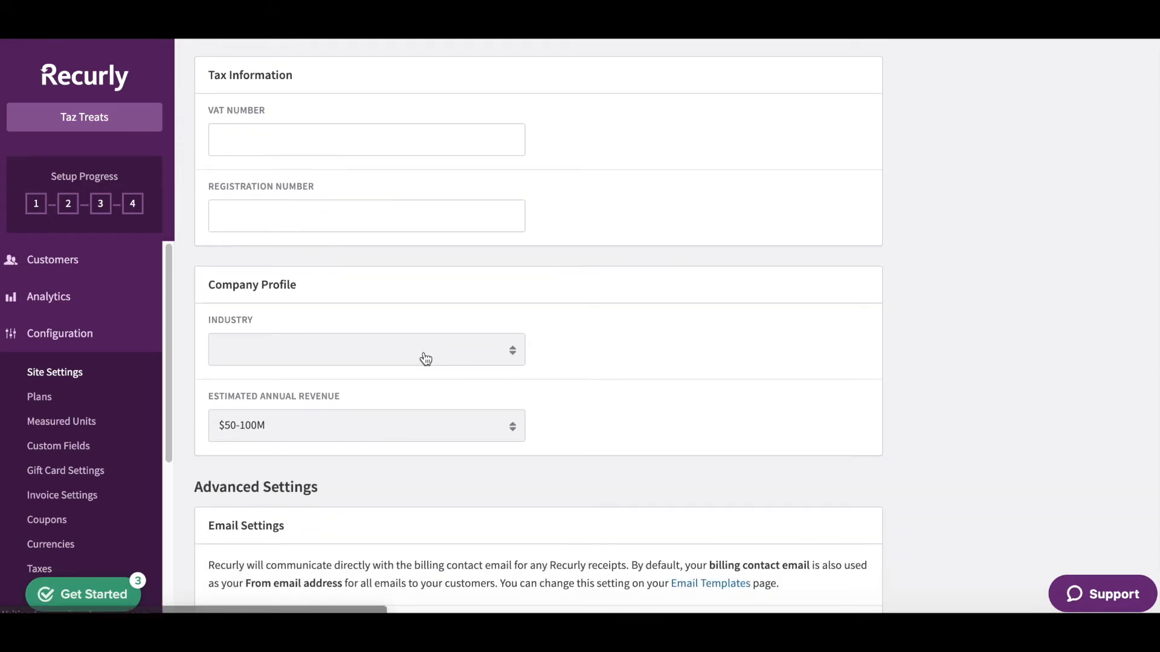
{"action": "left_click", "coordinate": [366, 349]}
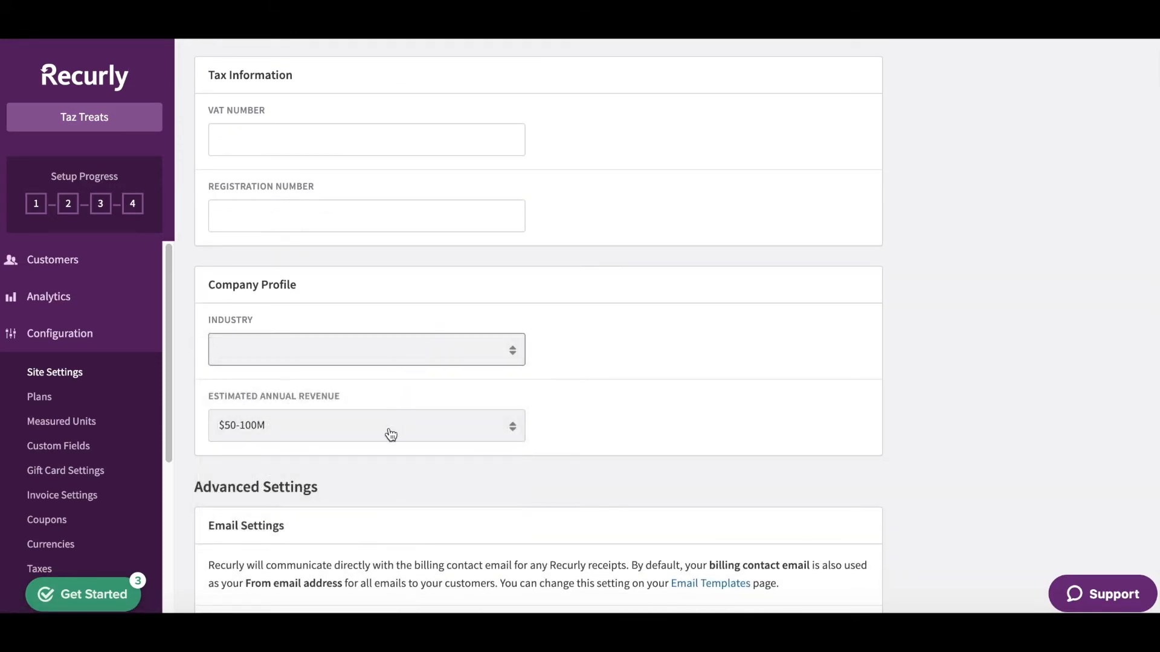
{"action": "scroll", "scroll_direction": "down", "scroll_amount": 3}
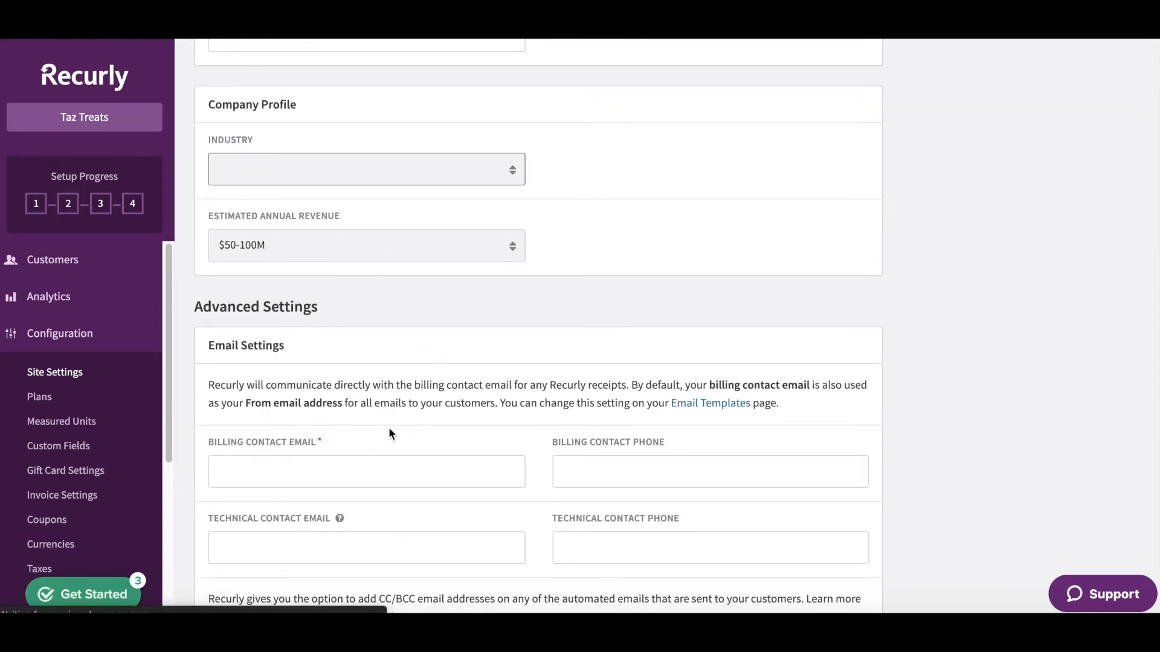
{"action": "scroll", "scroll_direction": "down", "scroll_amount": 3}
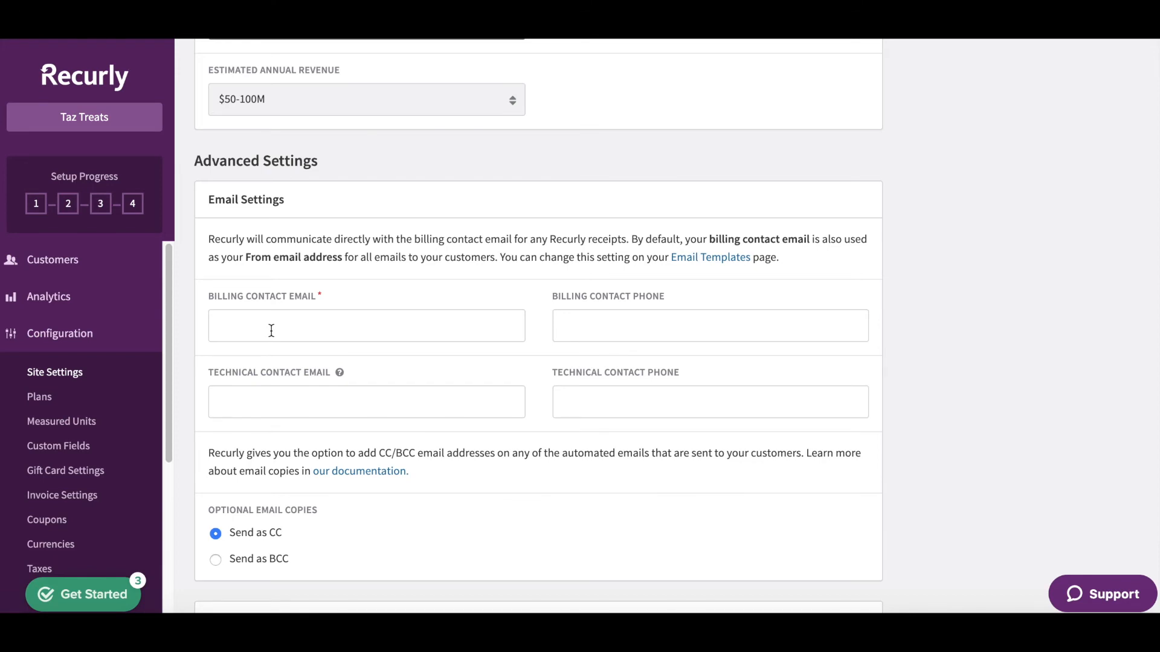
{"action": "left_click", "coordinate": [364, 401]}
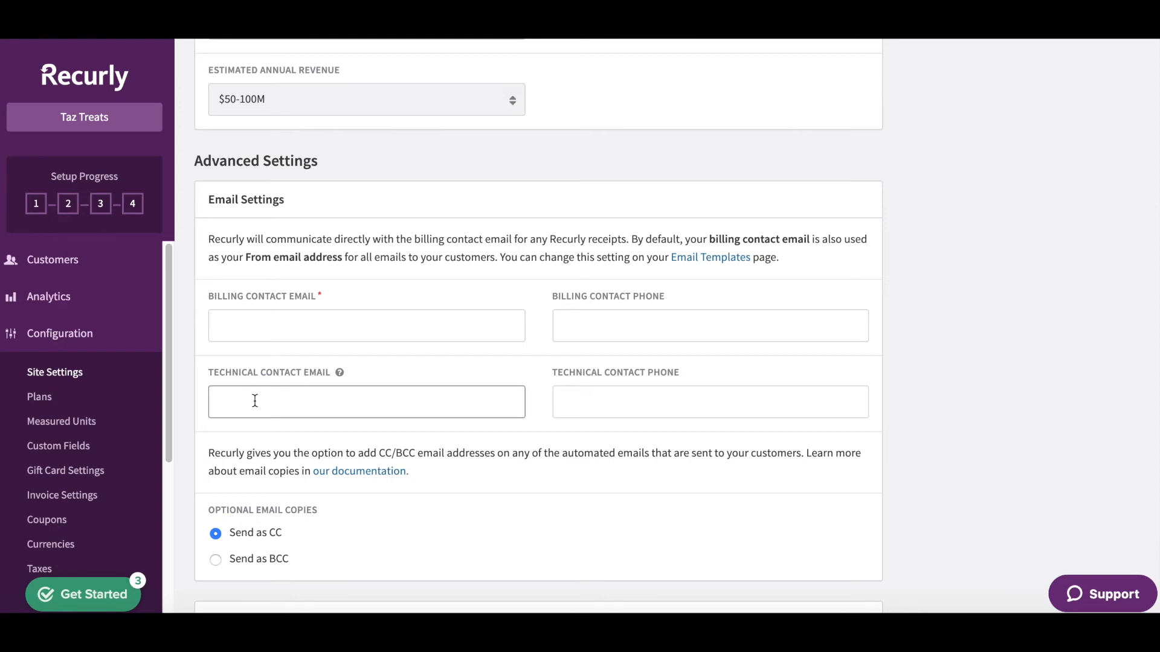
{"action": "mouse_move", "coordinate": [600, 333]}
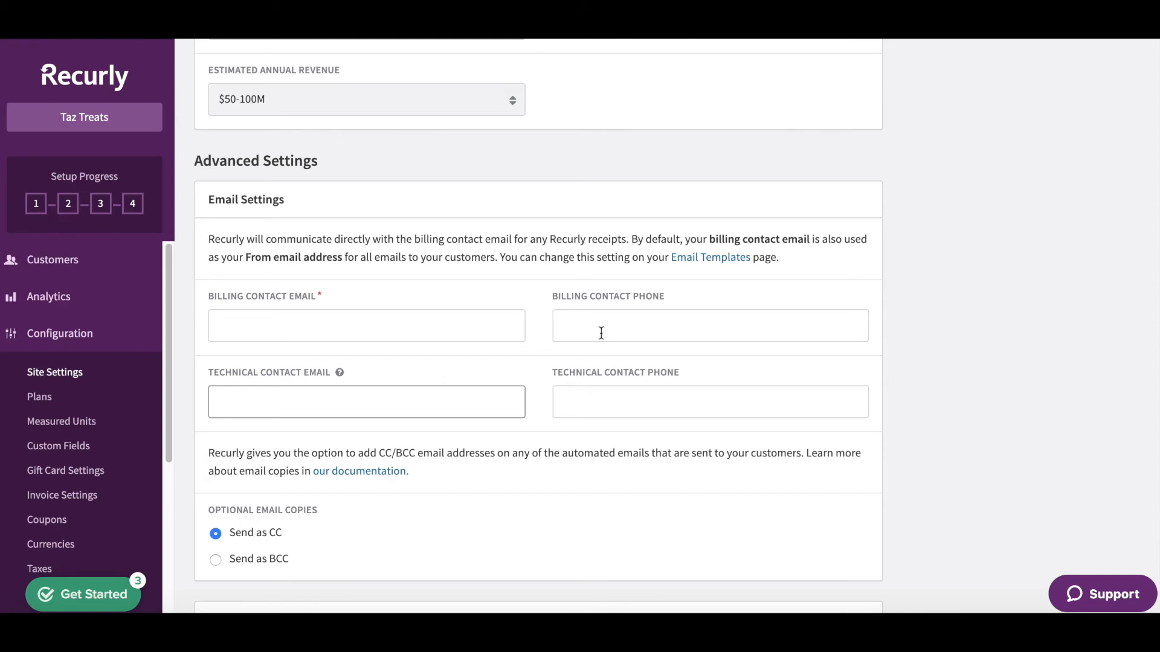
{"action": "mouse_move", "coordinate": [540, 436]}
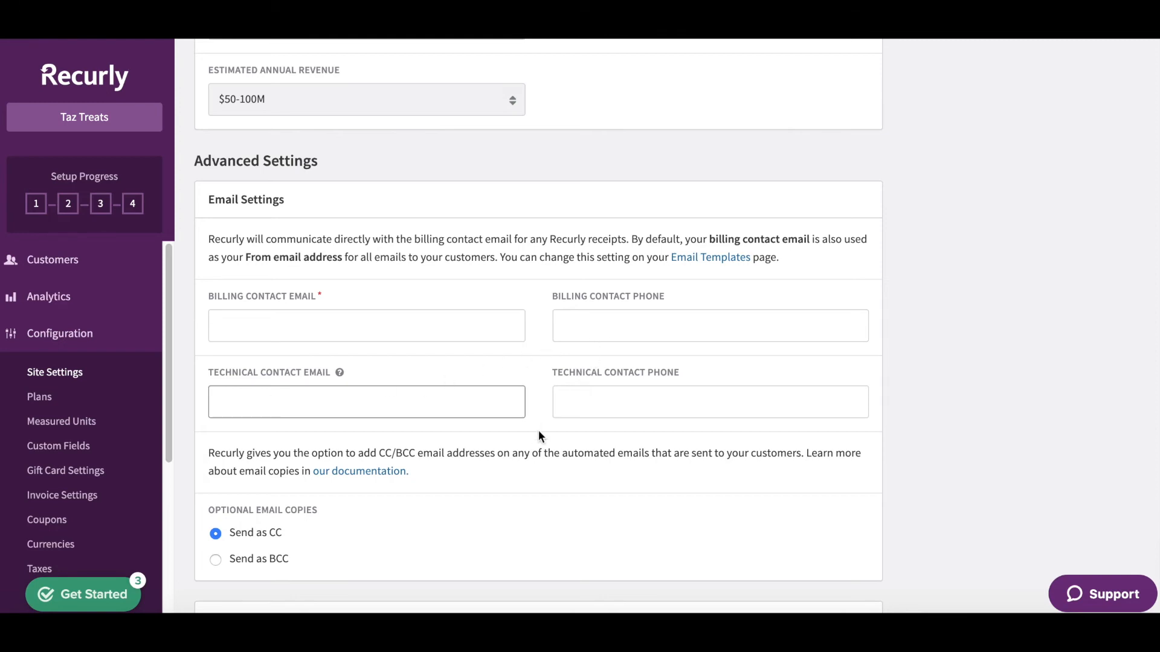
Step: Reach the page bottom and list the Sidebar Theme choices Purple, Steel, Blue, Teal above Save Changes
{"action": "scroll", "scroll_direction": "down", "scroll_amount": 3}
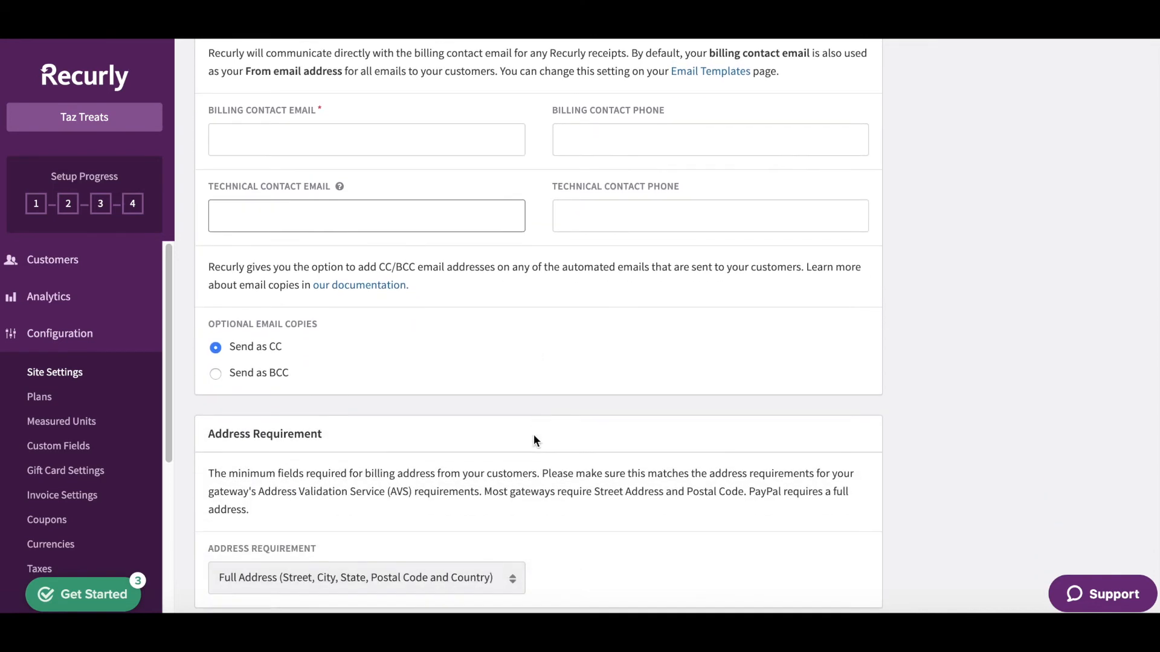
{"action": "scroll", "scroll_direction": "down", "scroll_amount": 3}
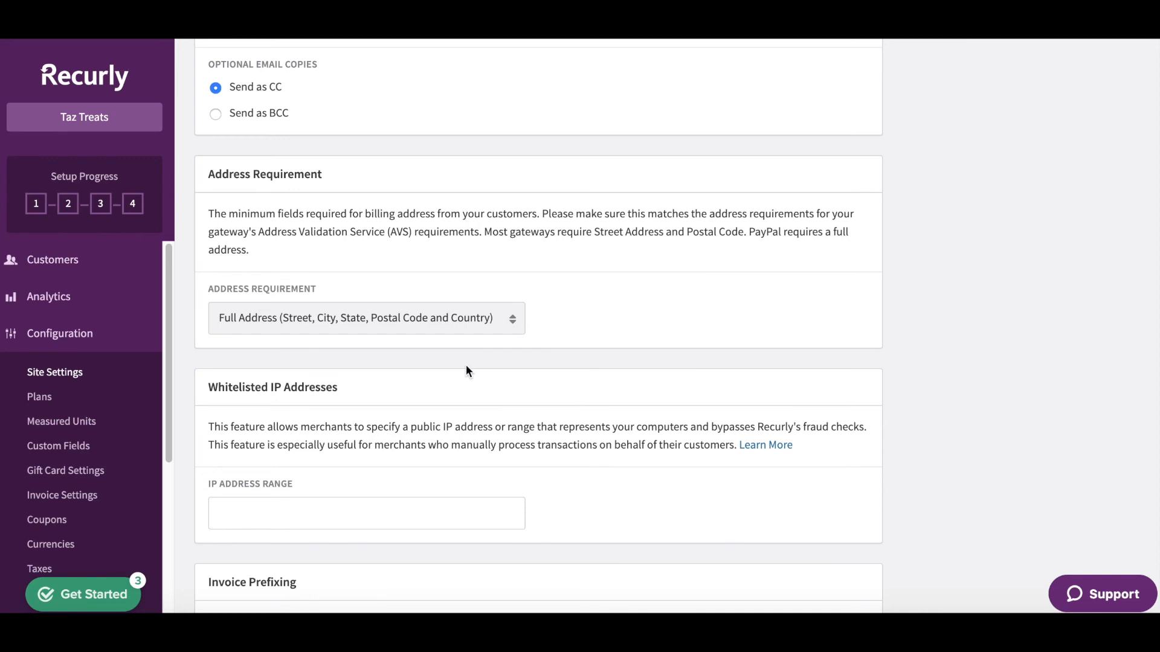
{"action": "mouse_move", "coordinate": [298, 328]}
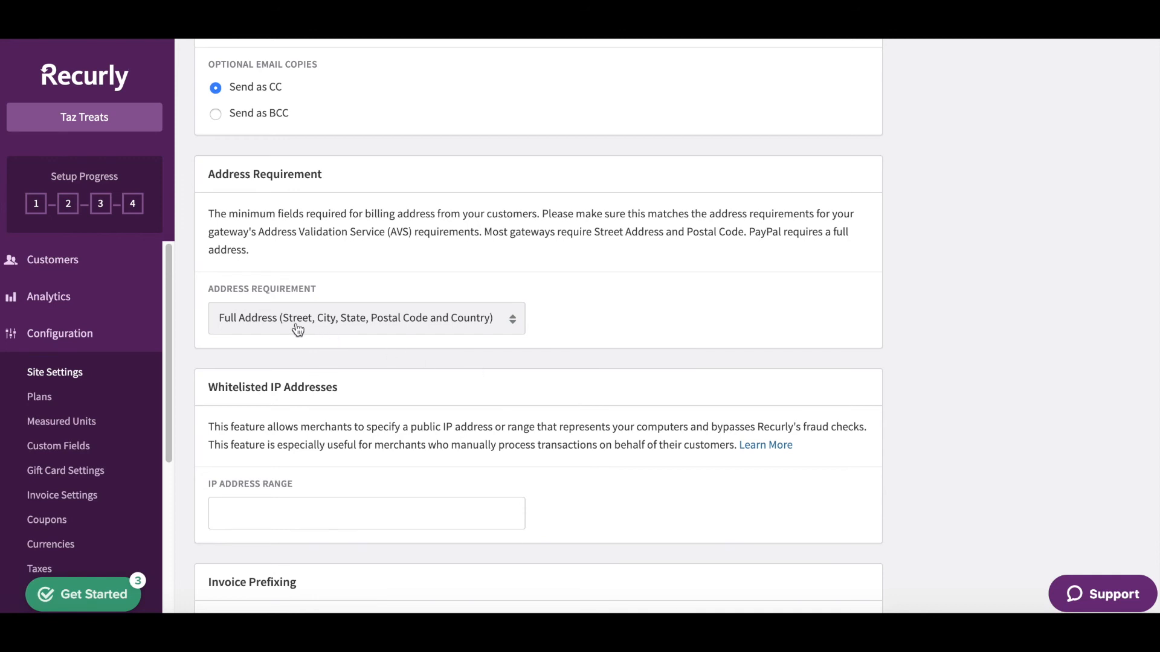
{"action": "scroll", "scroll_direction": "down", "scroll_amount": 3}
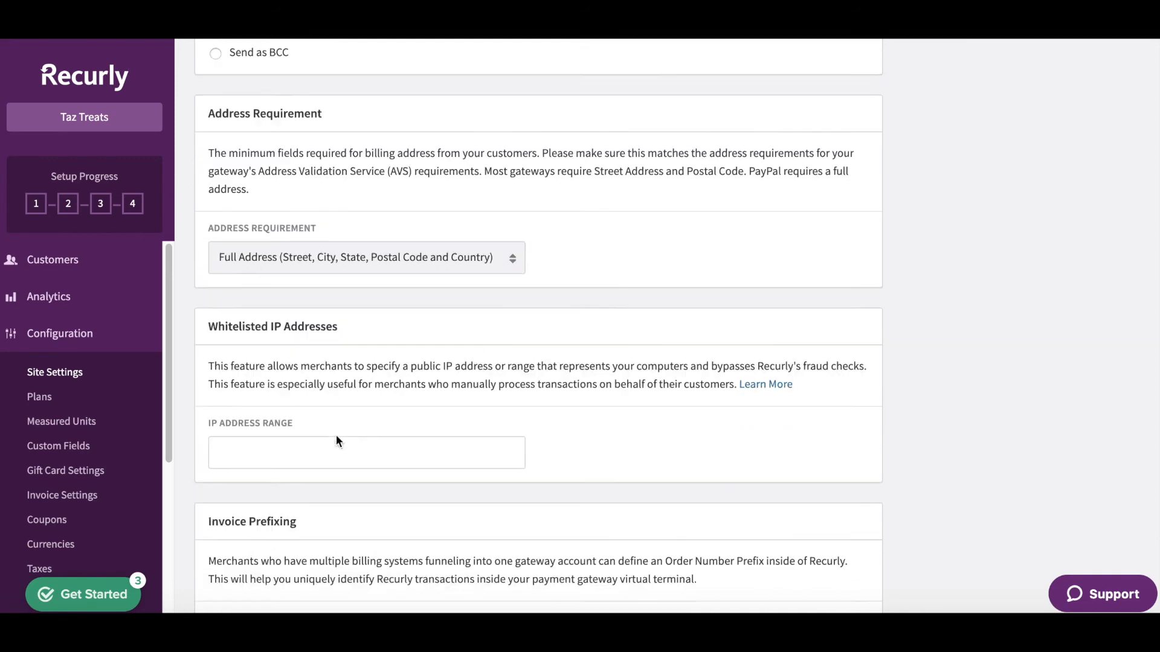
{"action": "scroll", "scroll_direction": "down", "scroll_amount": 3}
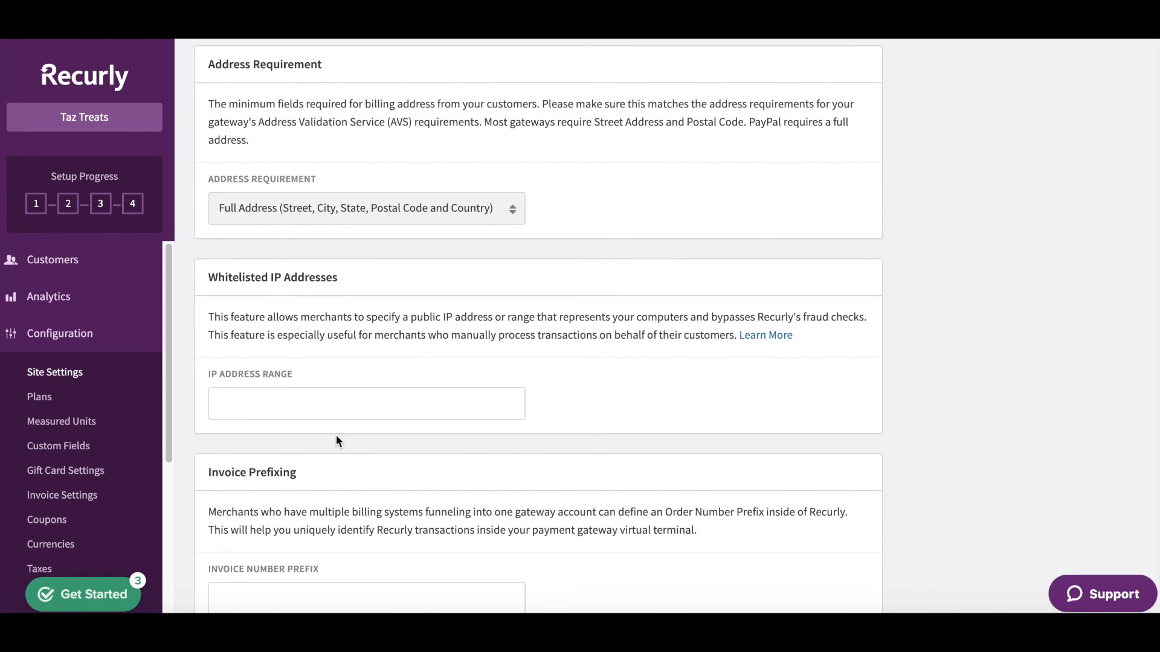
{"action": "scroll", "scroll_direction": "down", "scroll_amount": 3}
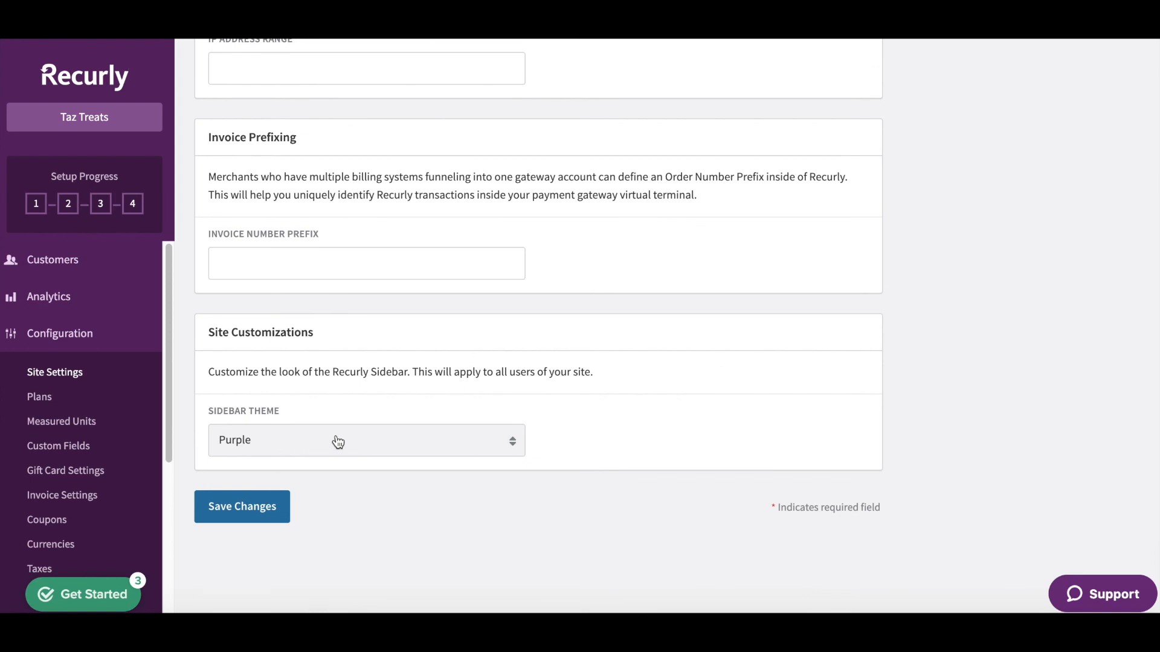
{"action": "left_click", "coordinate": [364, 440]}
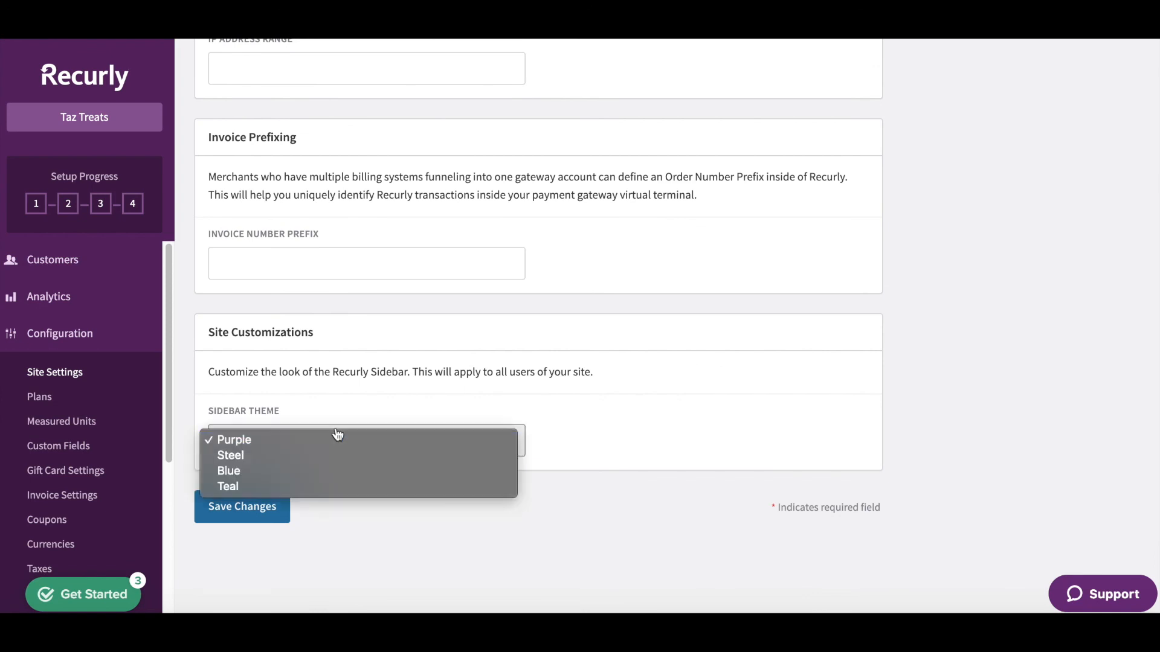